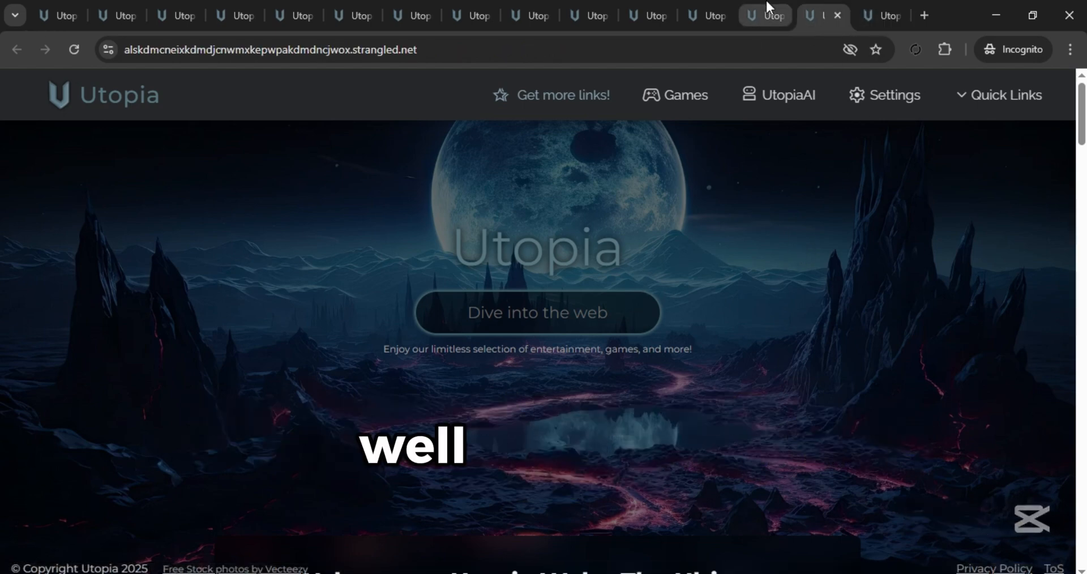
- Move through four open Utopia copies to compare their different proxy link addresses
{"action": "left_click", "coordinate": [708, 16]}
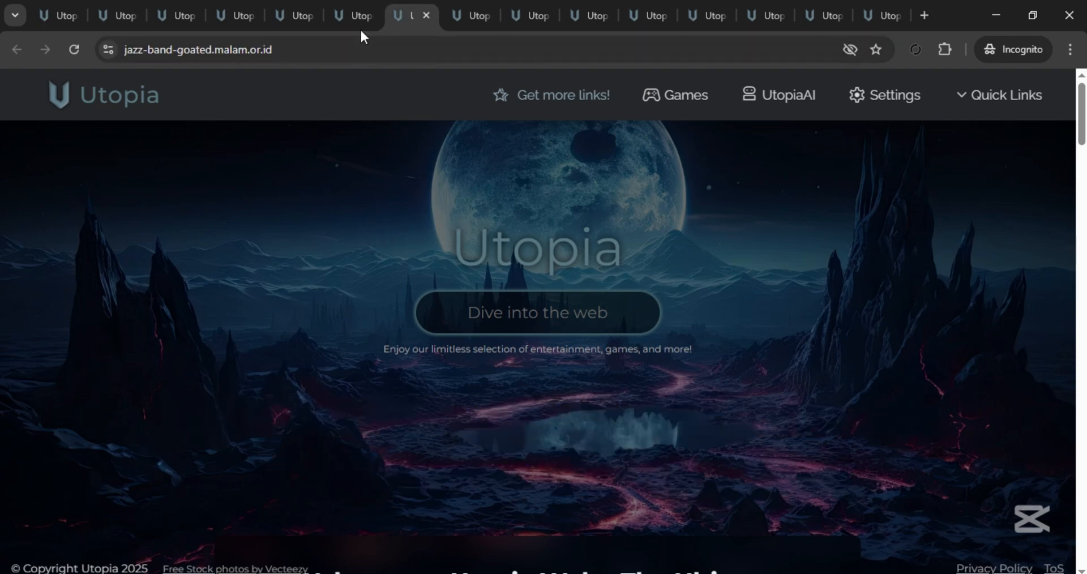
{"action": "left_click", "coordinate": [301, 16]}
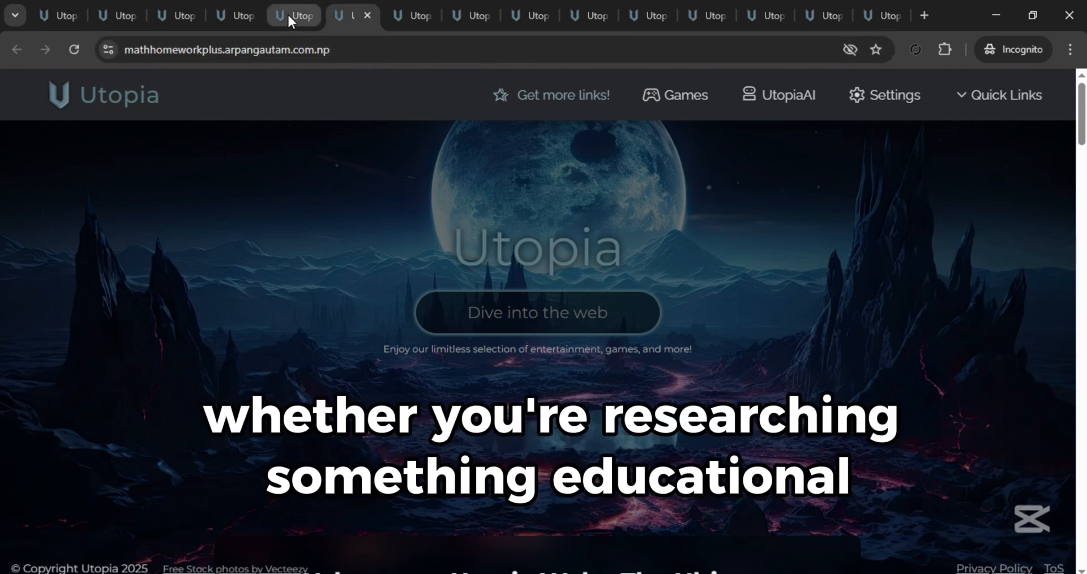
{"action": "left_click", "coordinate": [236, 16]}
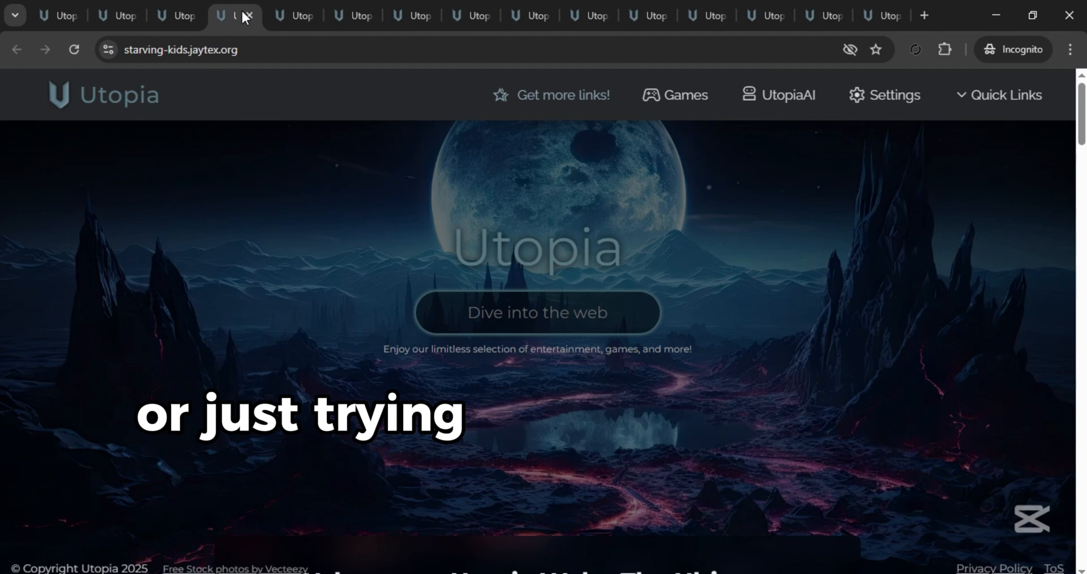
{"action": "left_click", "coordinate": [176, 15]}
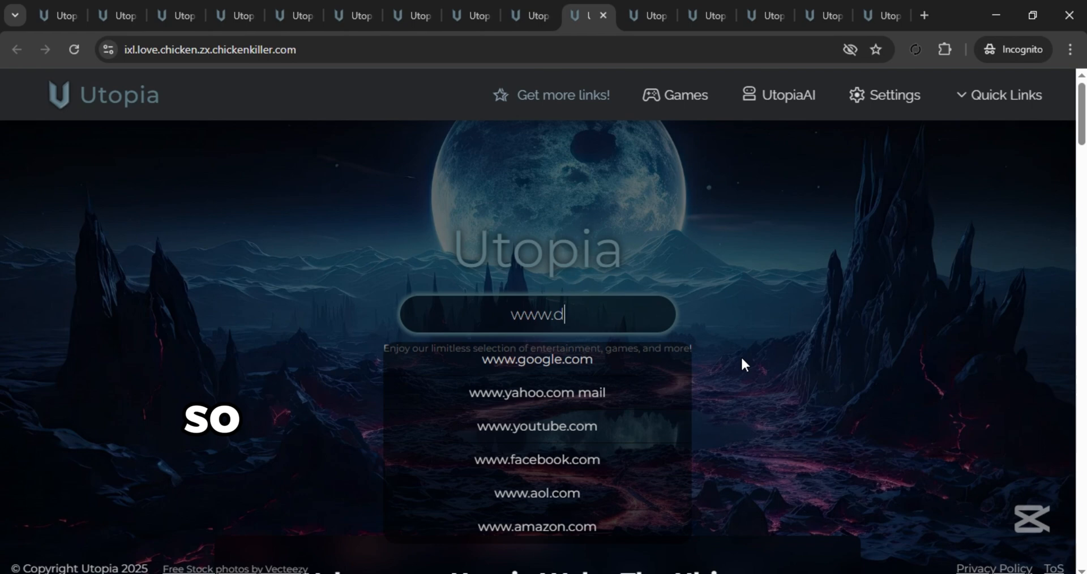
{"action": "type", "text": "isco"}
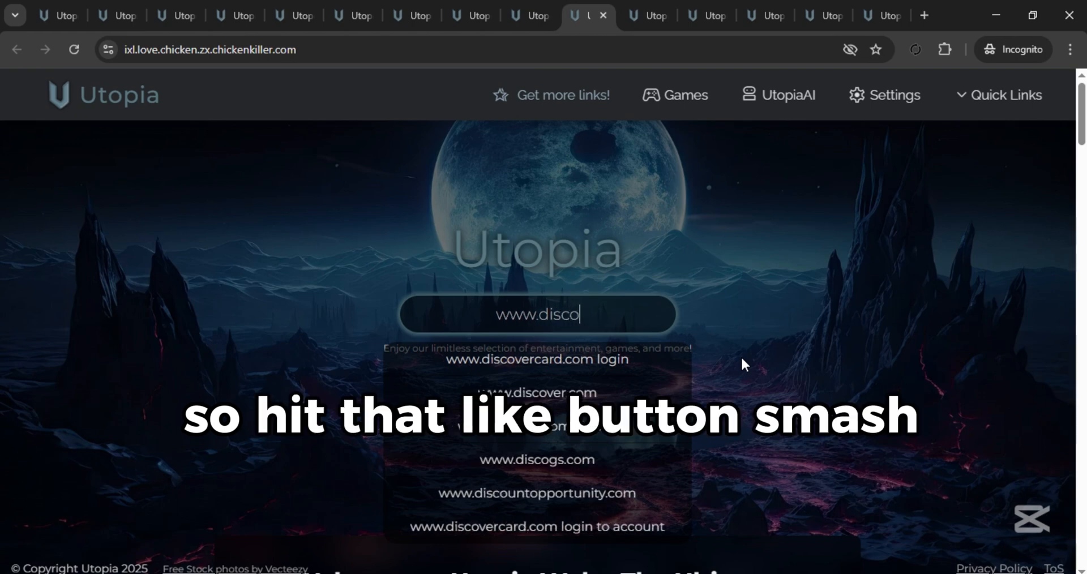